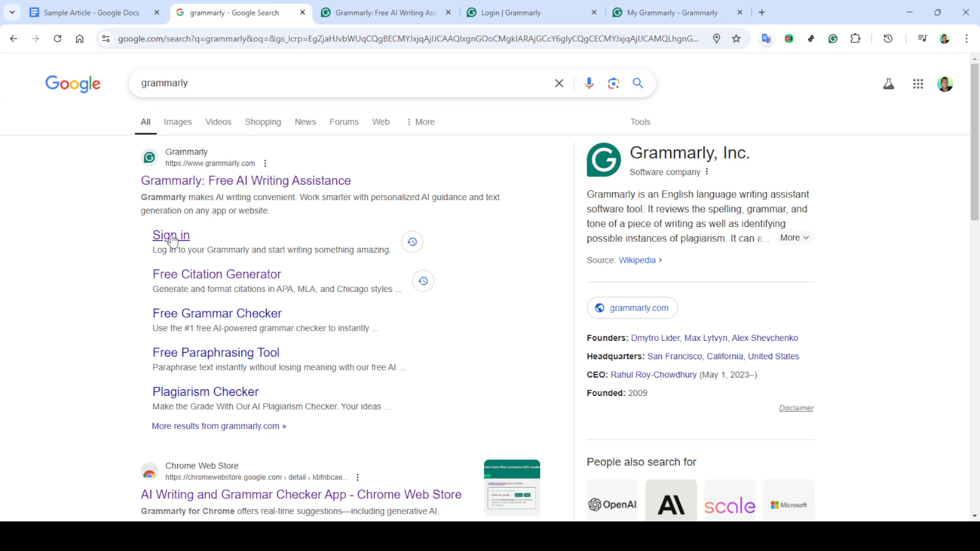
mouse_move(172, 242)
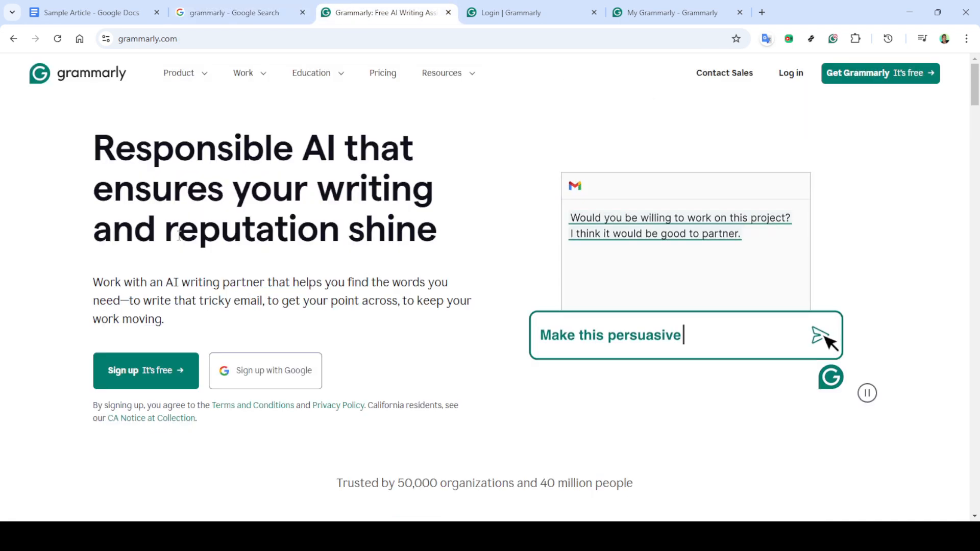
left_click(821, 335)
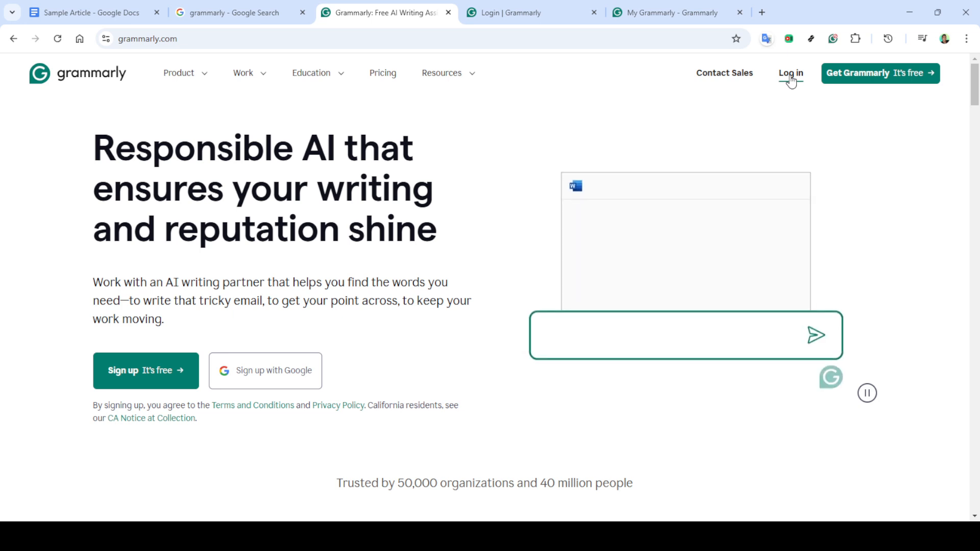
type("Write an intro for my project proposal")
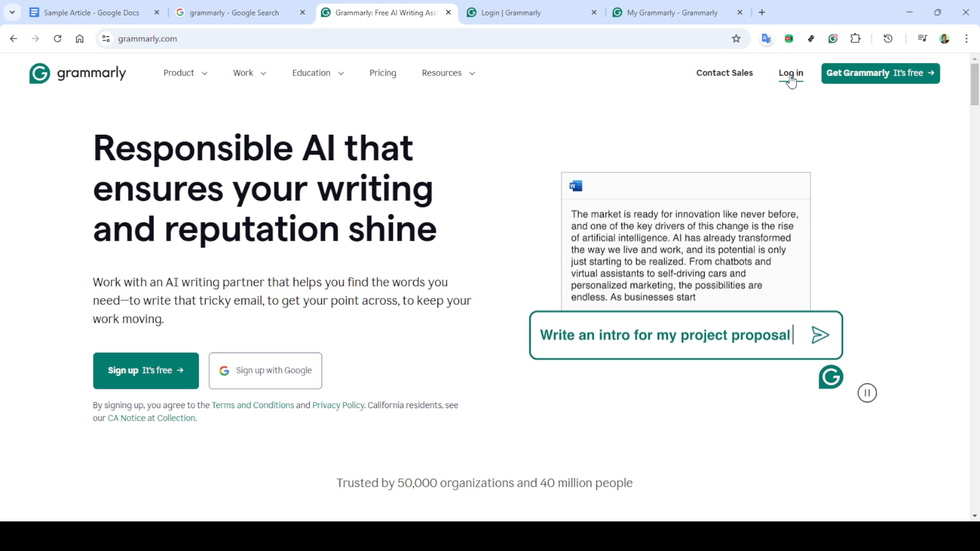
Begin signing in to Grammarly from the Log in button at the top right.
left_click(790, 73)
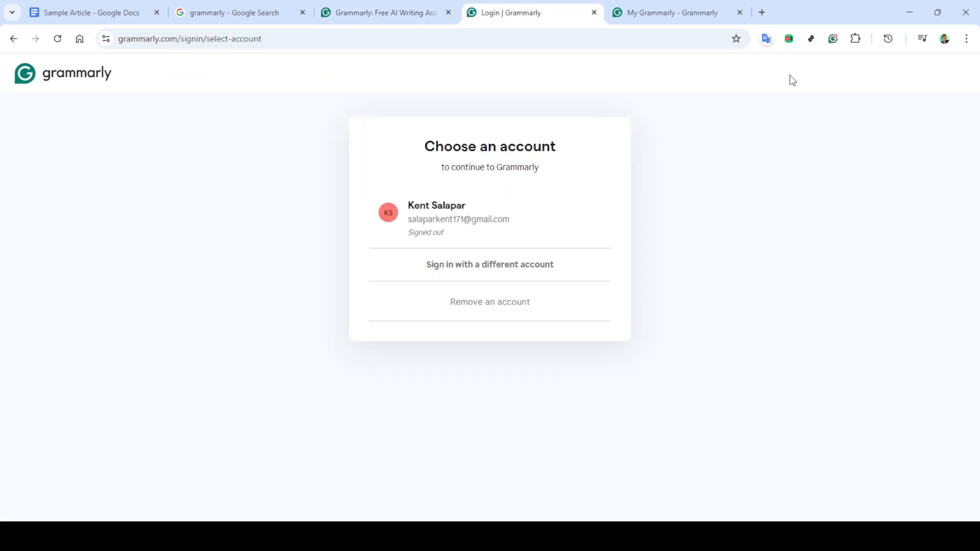
mouse_move(463, 231)
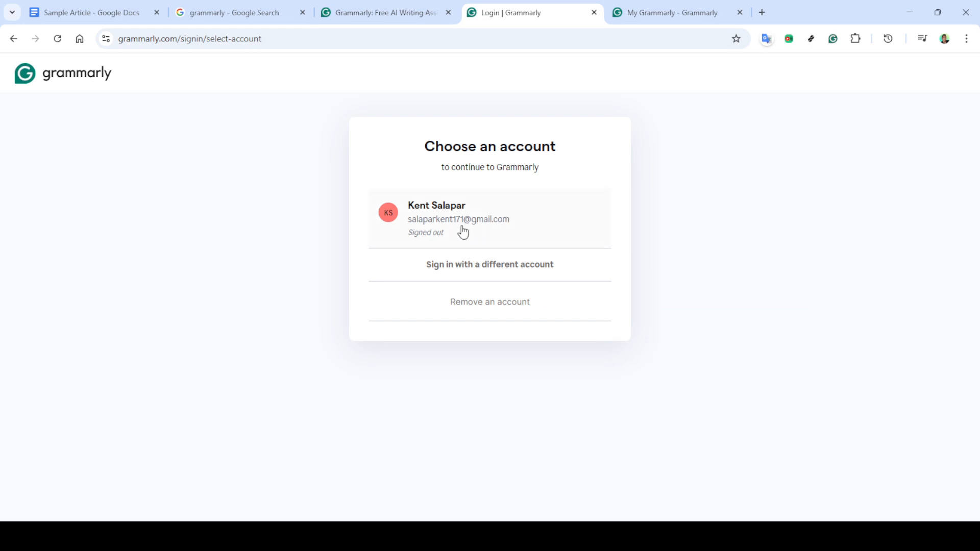
mouse_move(468, 226)
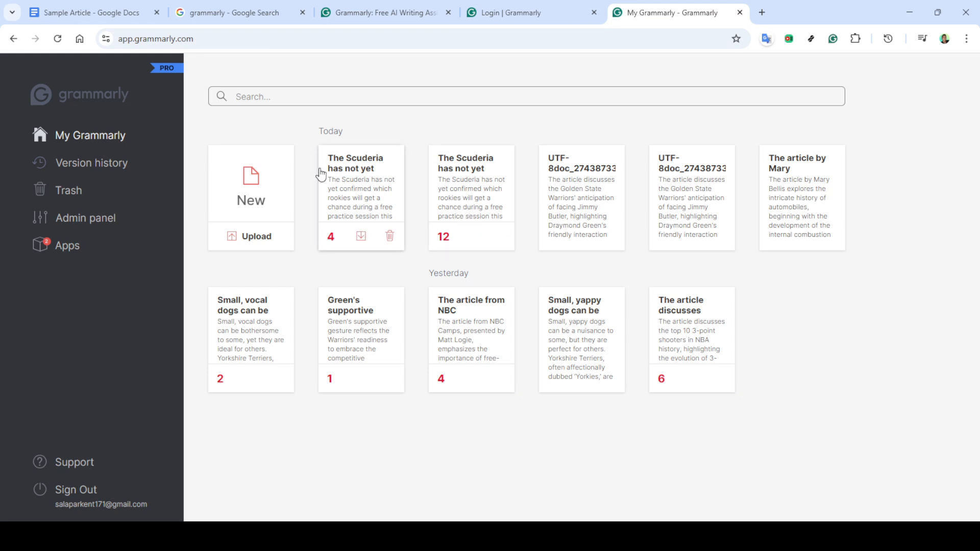
mouse_move(330, 229)
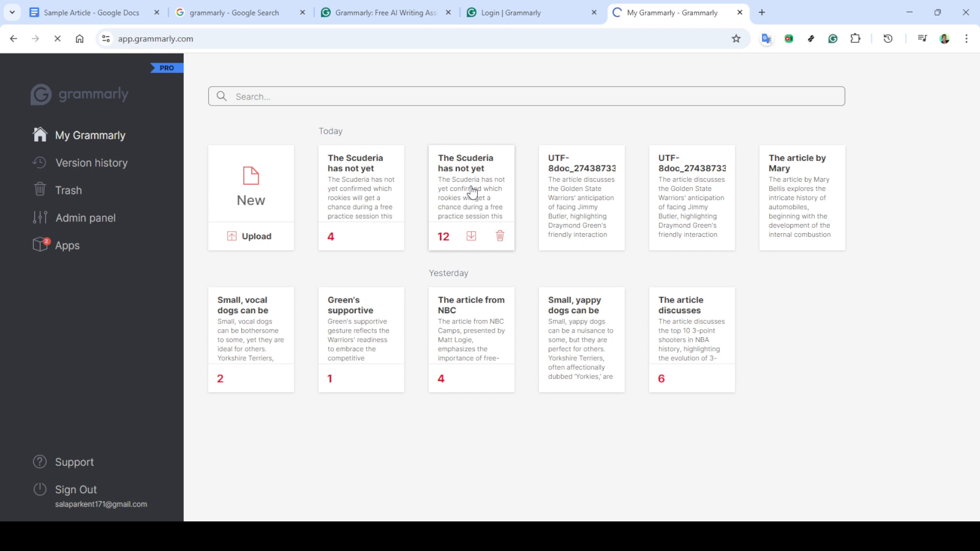
Open the second 'The Scuderia has not yet' document, the one with 12 suggestions.
left_click(470, 188)
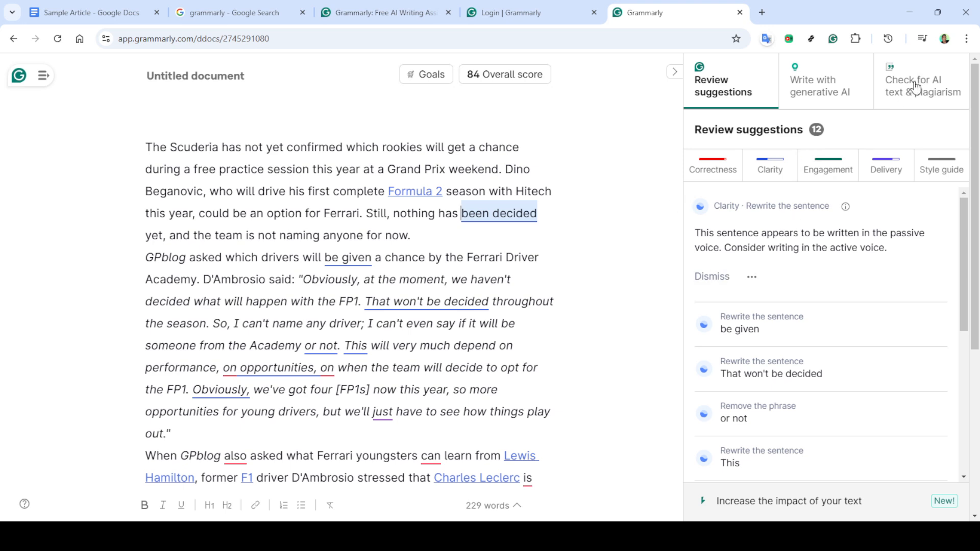
Run the 'Check for AI text & plagiarism' check on the Scuderia article.
left_click(923, 86)
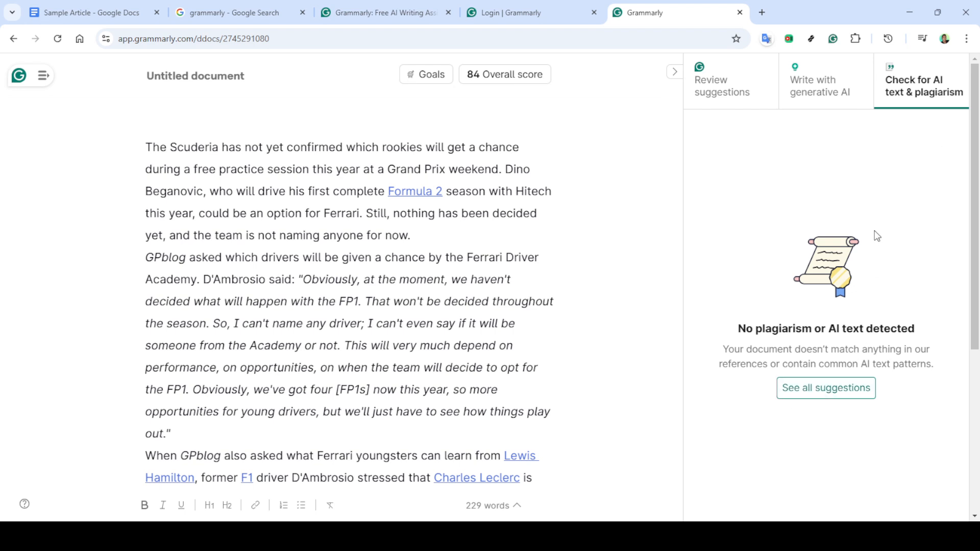
mouse_move(603, 154)
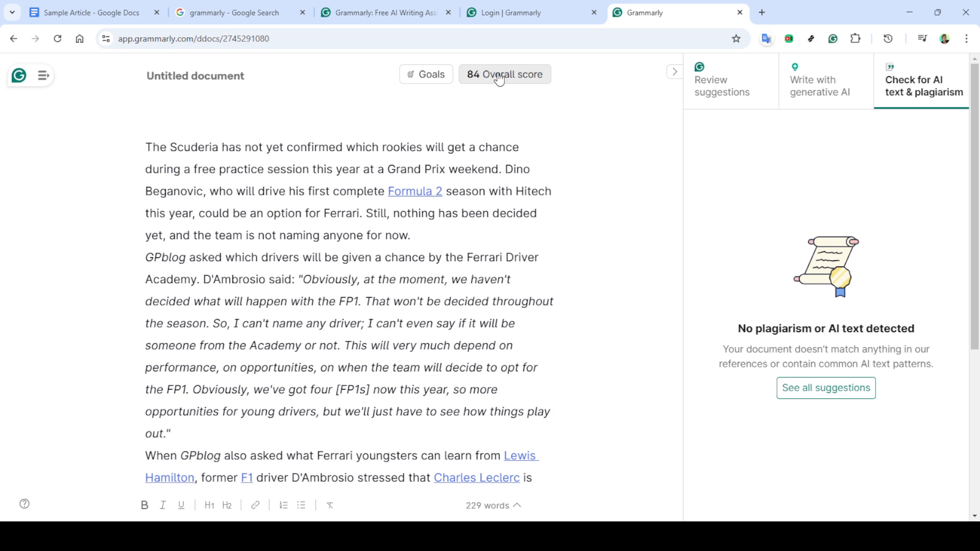
Open the Performance report from the '84 Overall score' indicator.
left_click(504, 74)
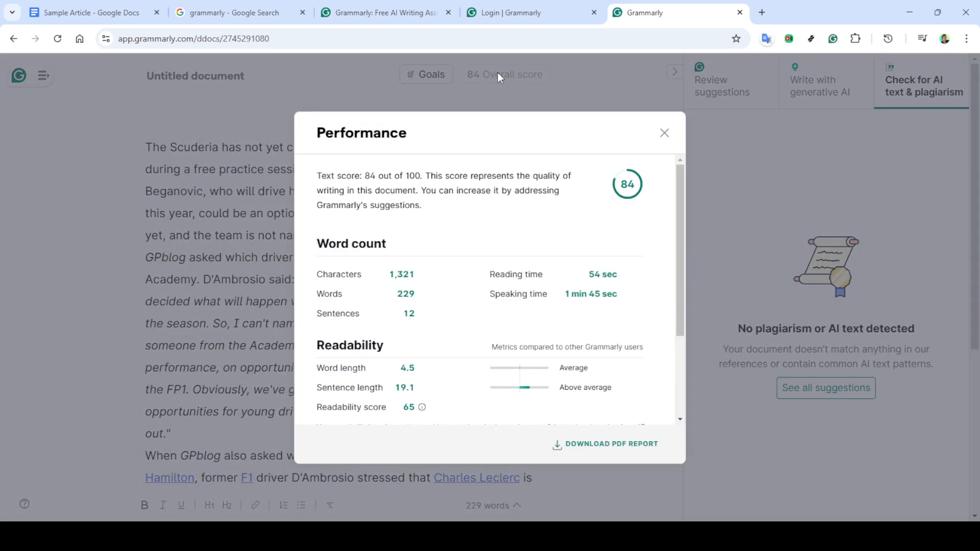
mouse_move(478, 211)
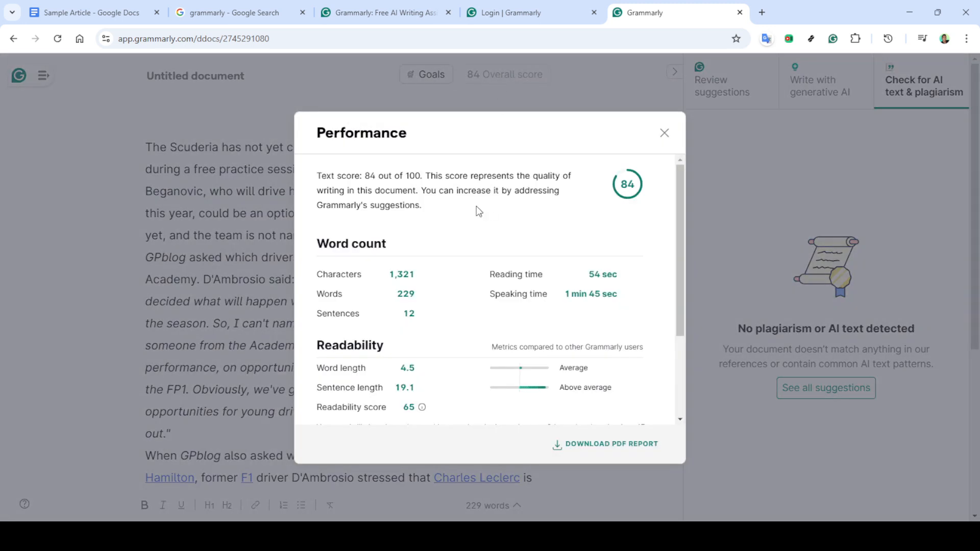
Scroll through the Performance report, download it as a PDF, and close it.
scroll("down", 3)
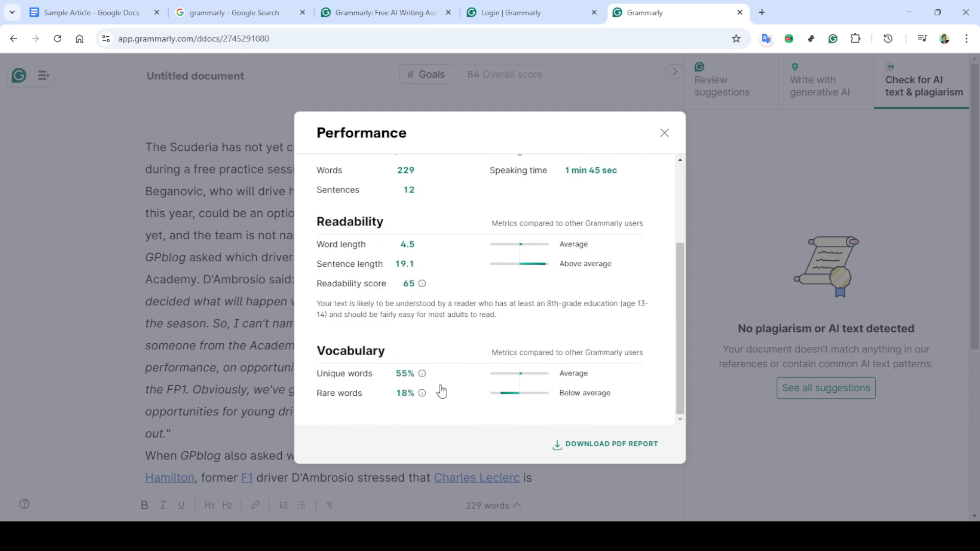
mouse_move(617, 453)
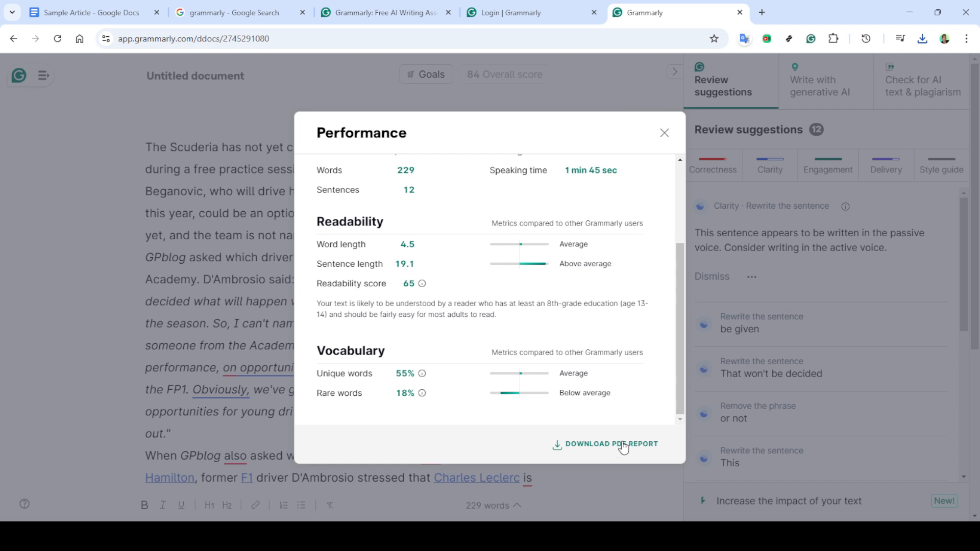
mouse_move(635, 183)
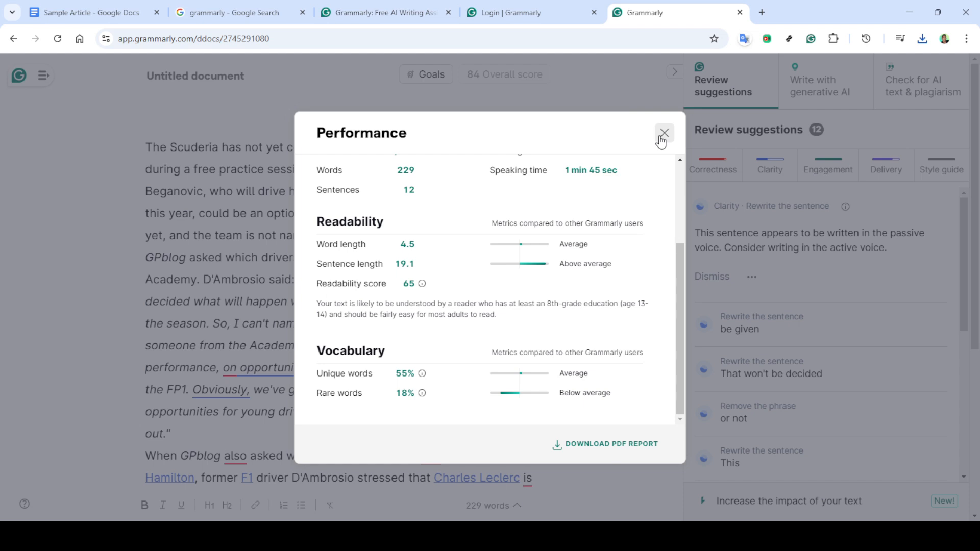
left_click(664, 133)
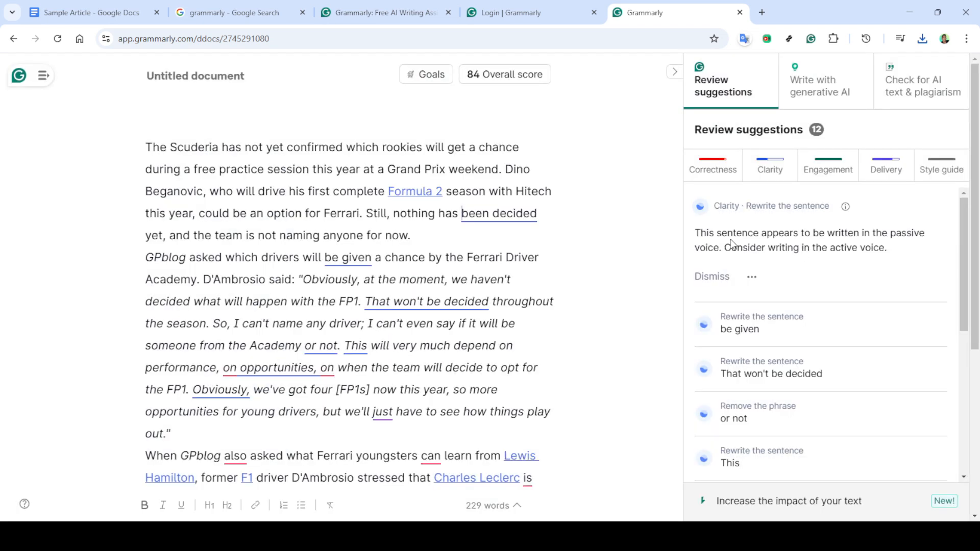